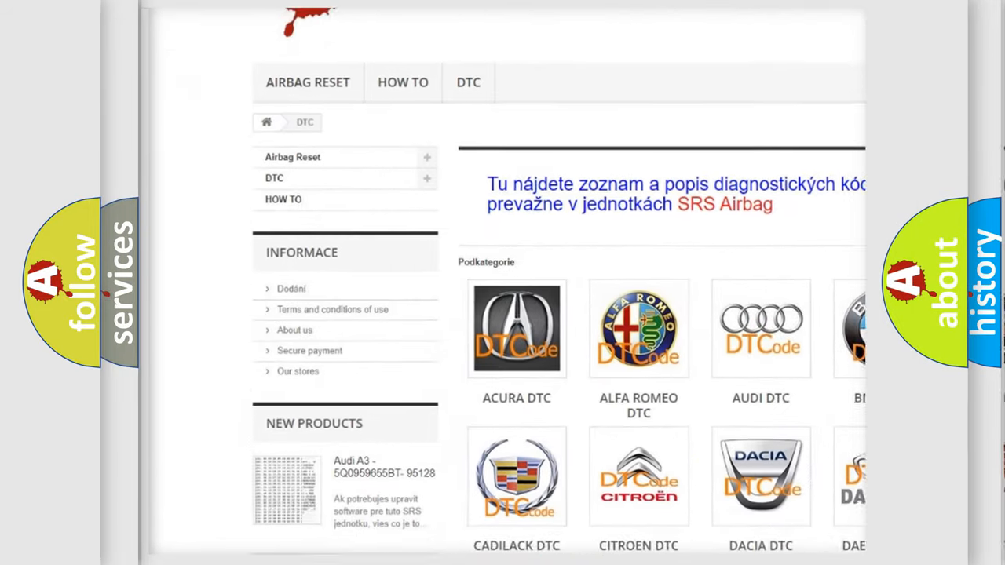
- Scroll down past the car brand logos to the list of B-series trouble codes
scroll("down", 3)
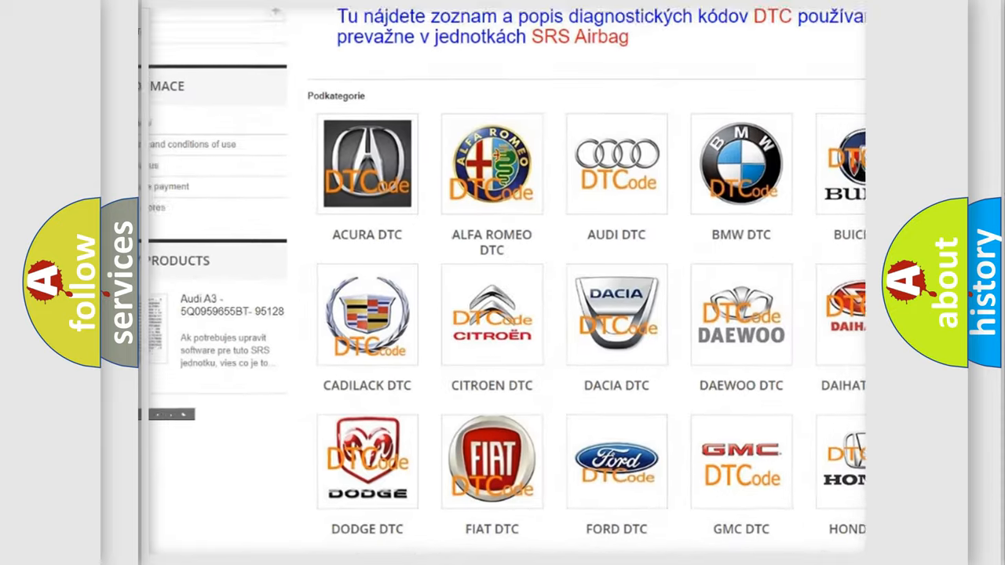
scroll("down", 3)
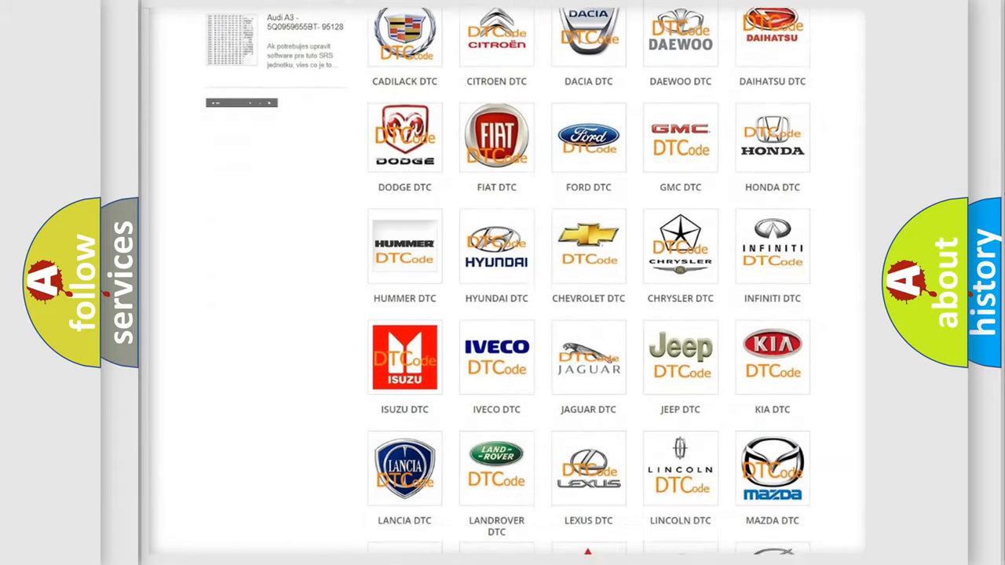
scroll("down", 3)
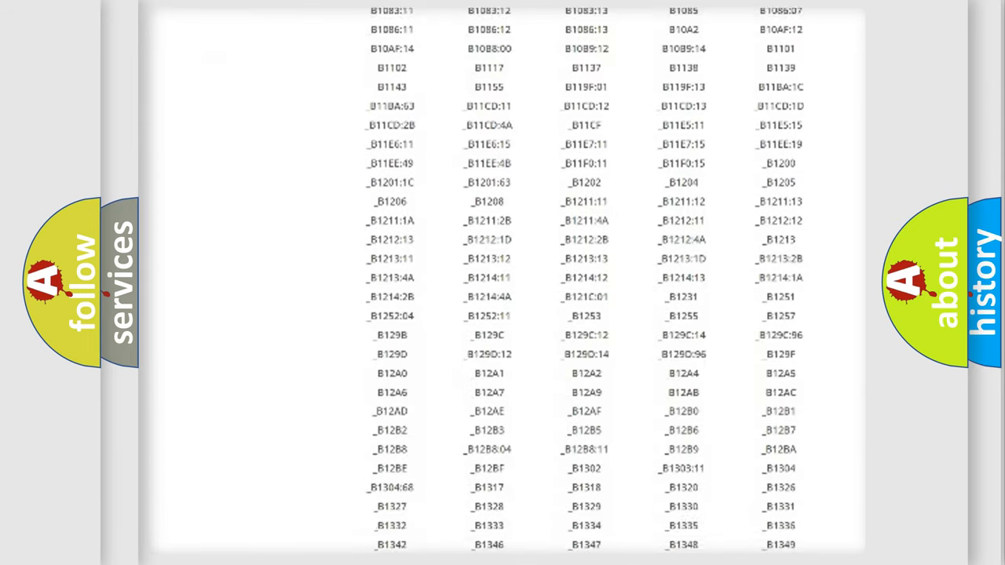
scroll("down", 3)
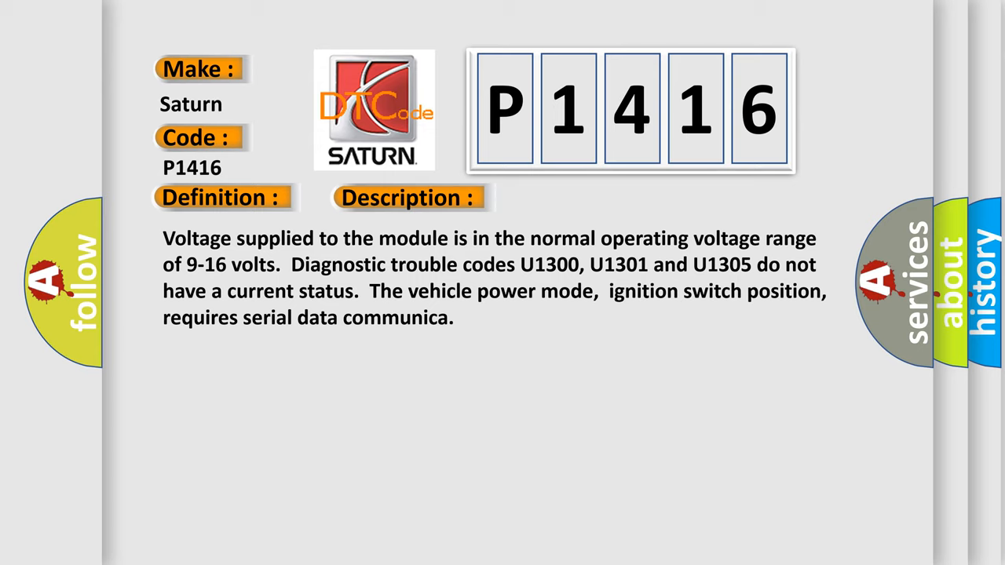
- Advance the P1416 slide from the Description panel to the Cause panel
left_click(578, 198)
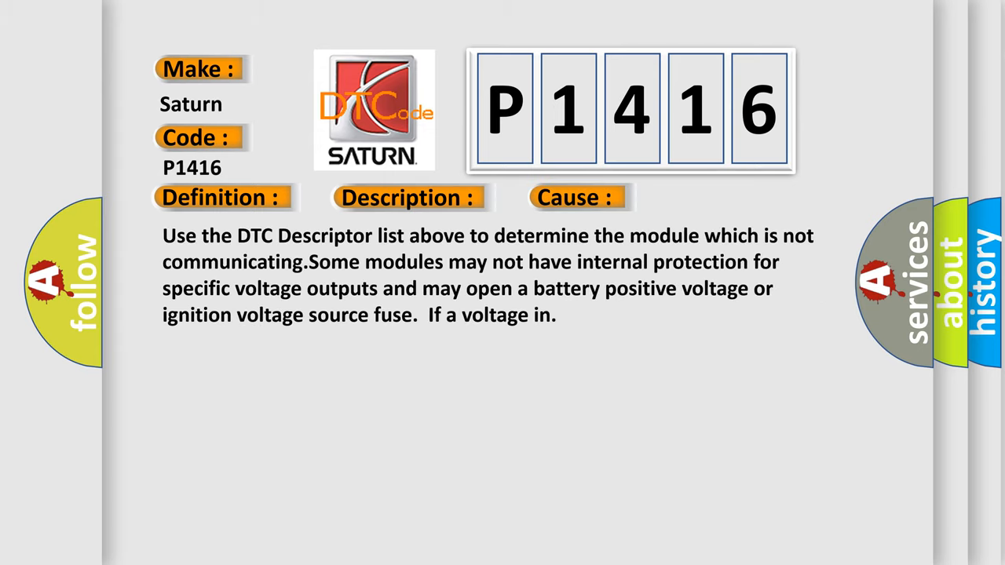